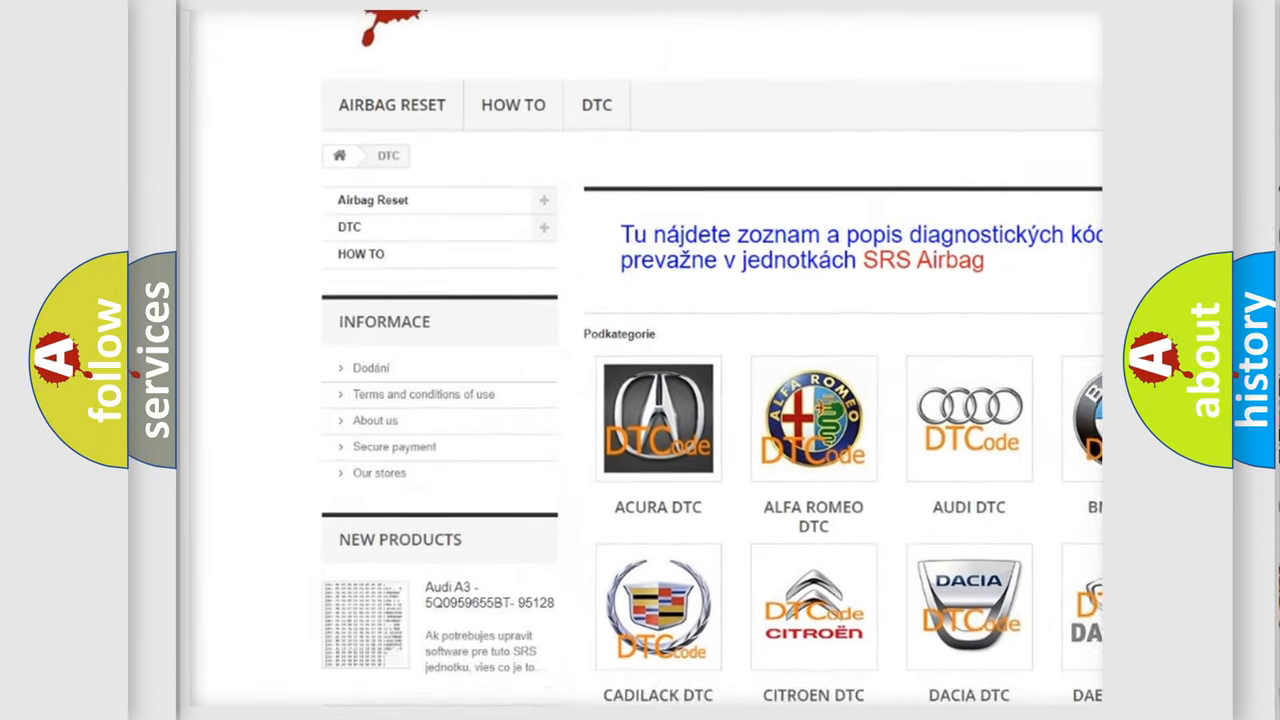
{"action": "scroll", "scroll_direction": "down", "scroll_amount": 3}
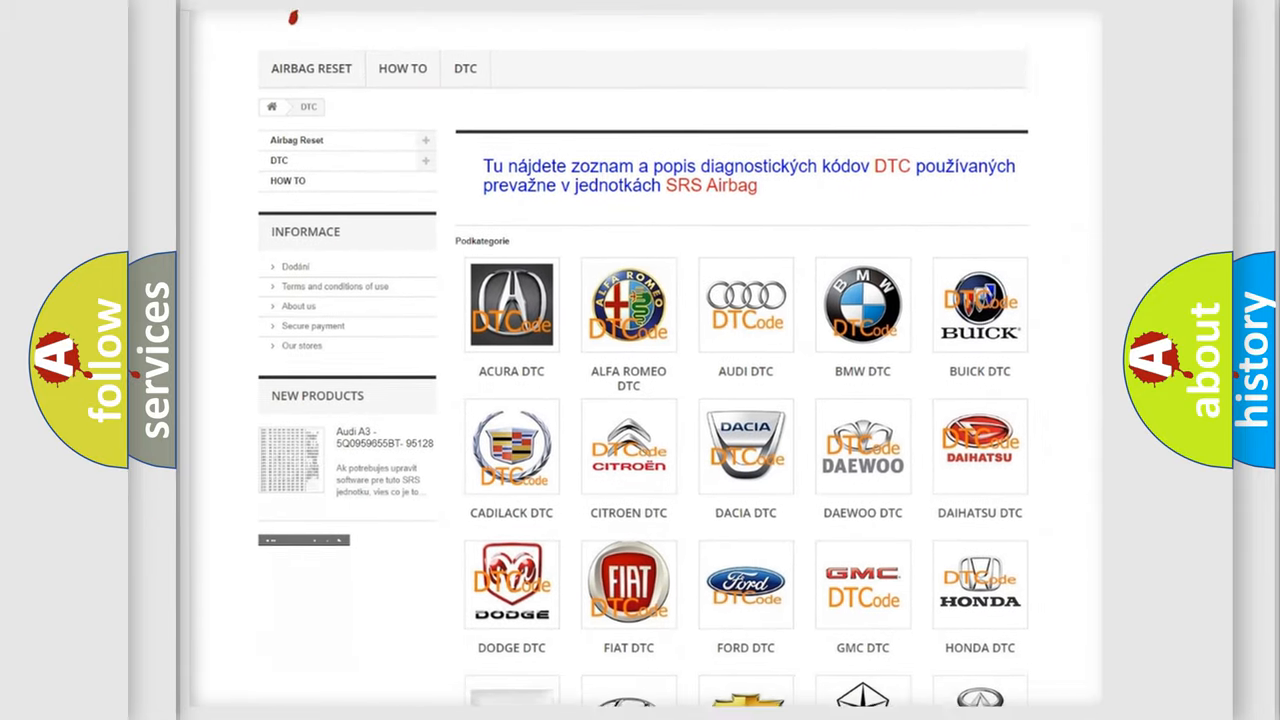
{"action": "scroll", "scroll_direction": "down", "scroll_amount": 3}
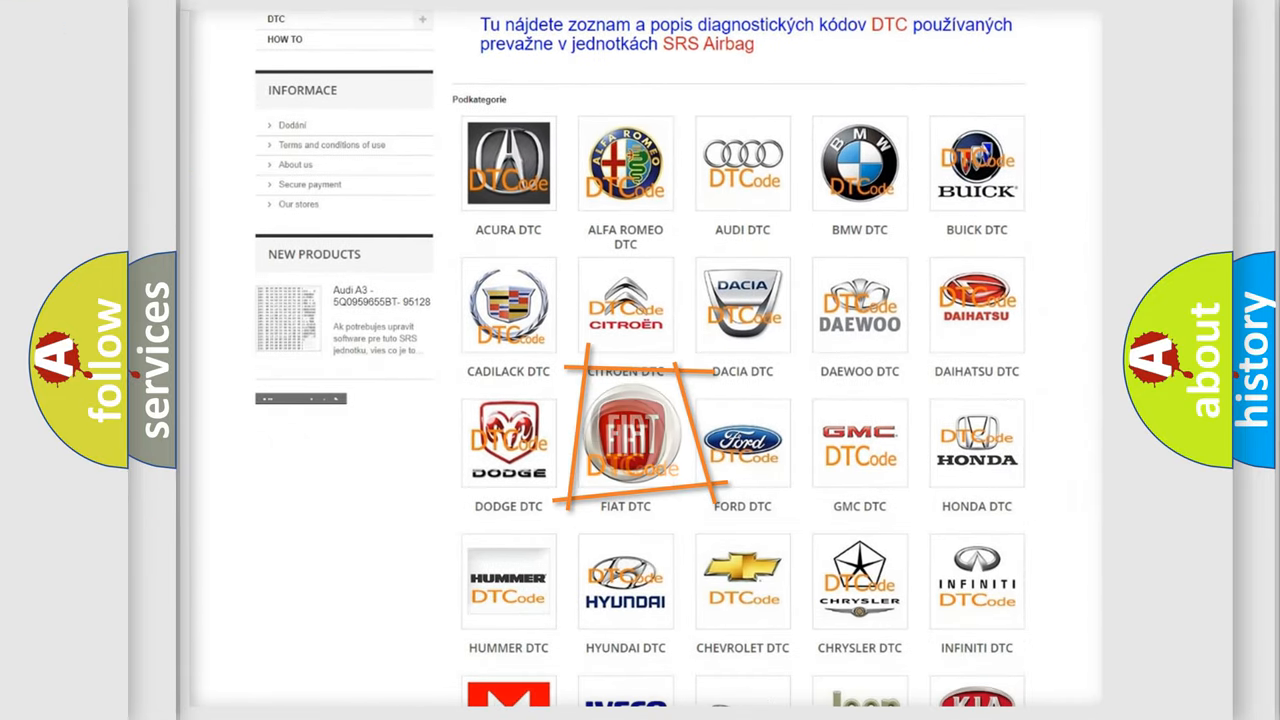